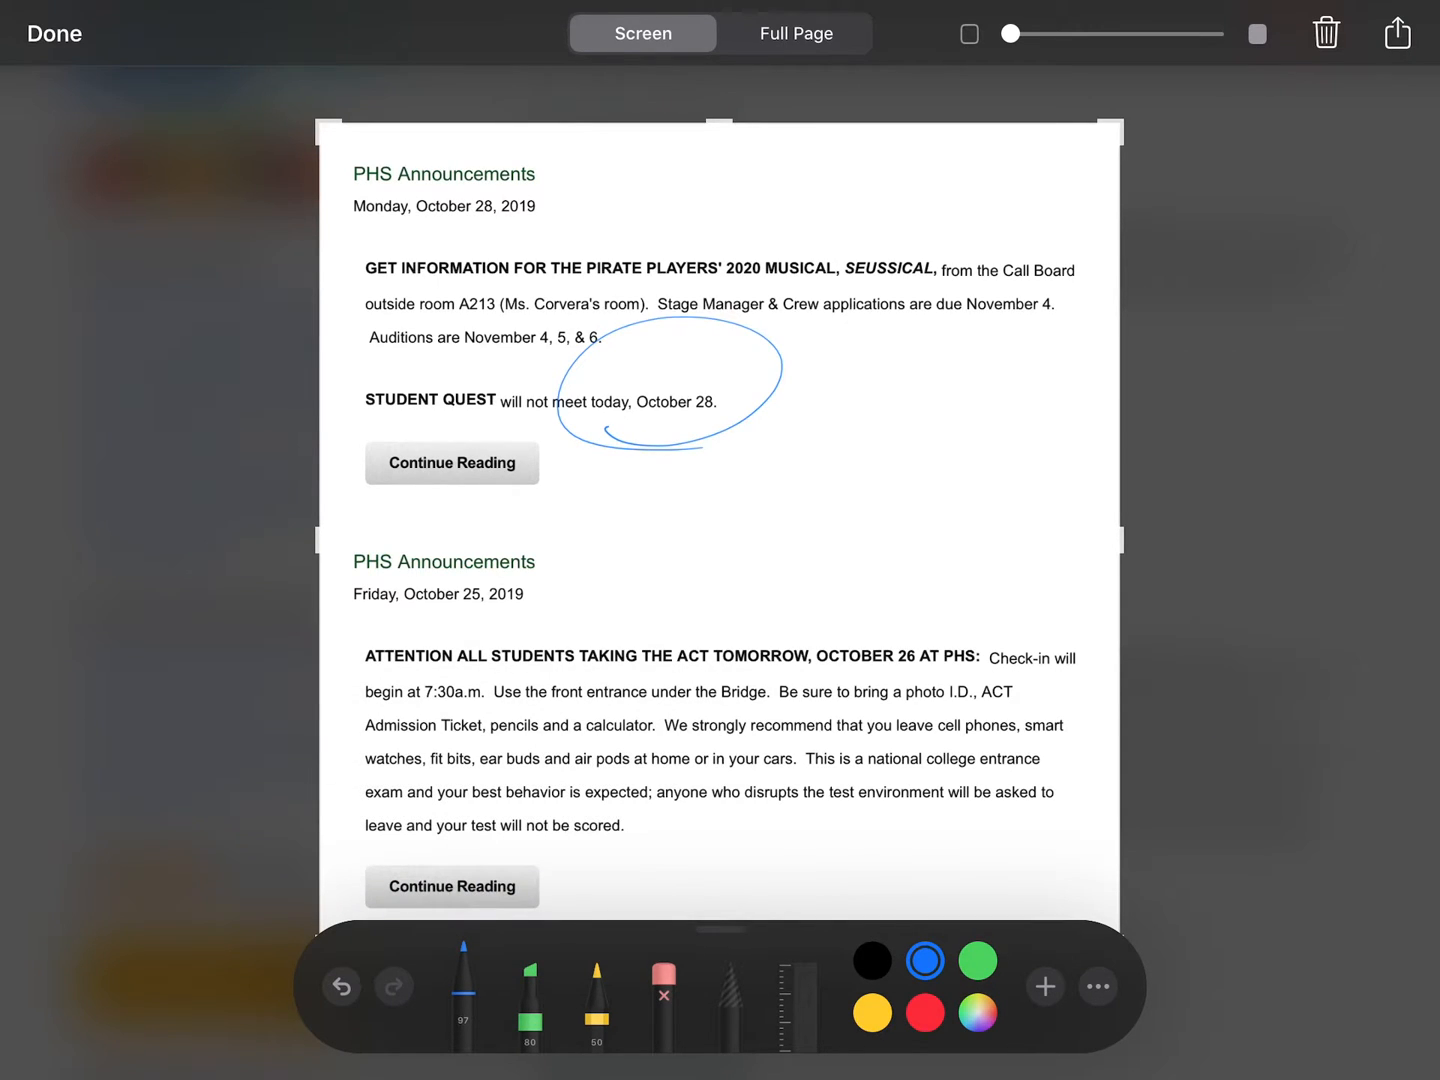
- Draw a blue arrow pointing at the first Continue Reading button
left_click_drag(588, 540, 852, 540)
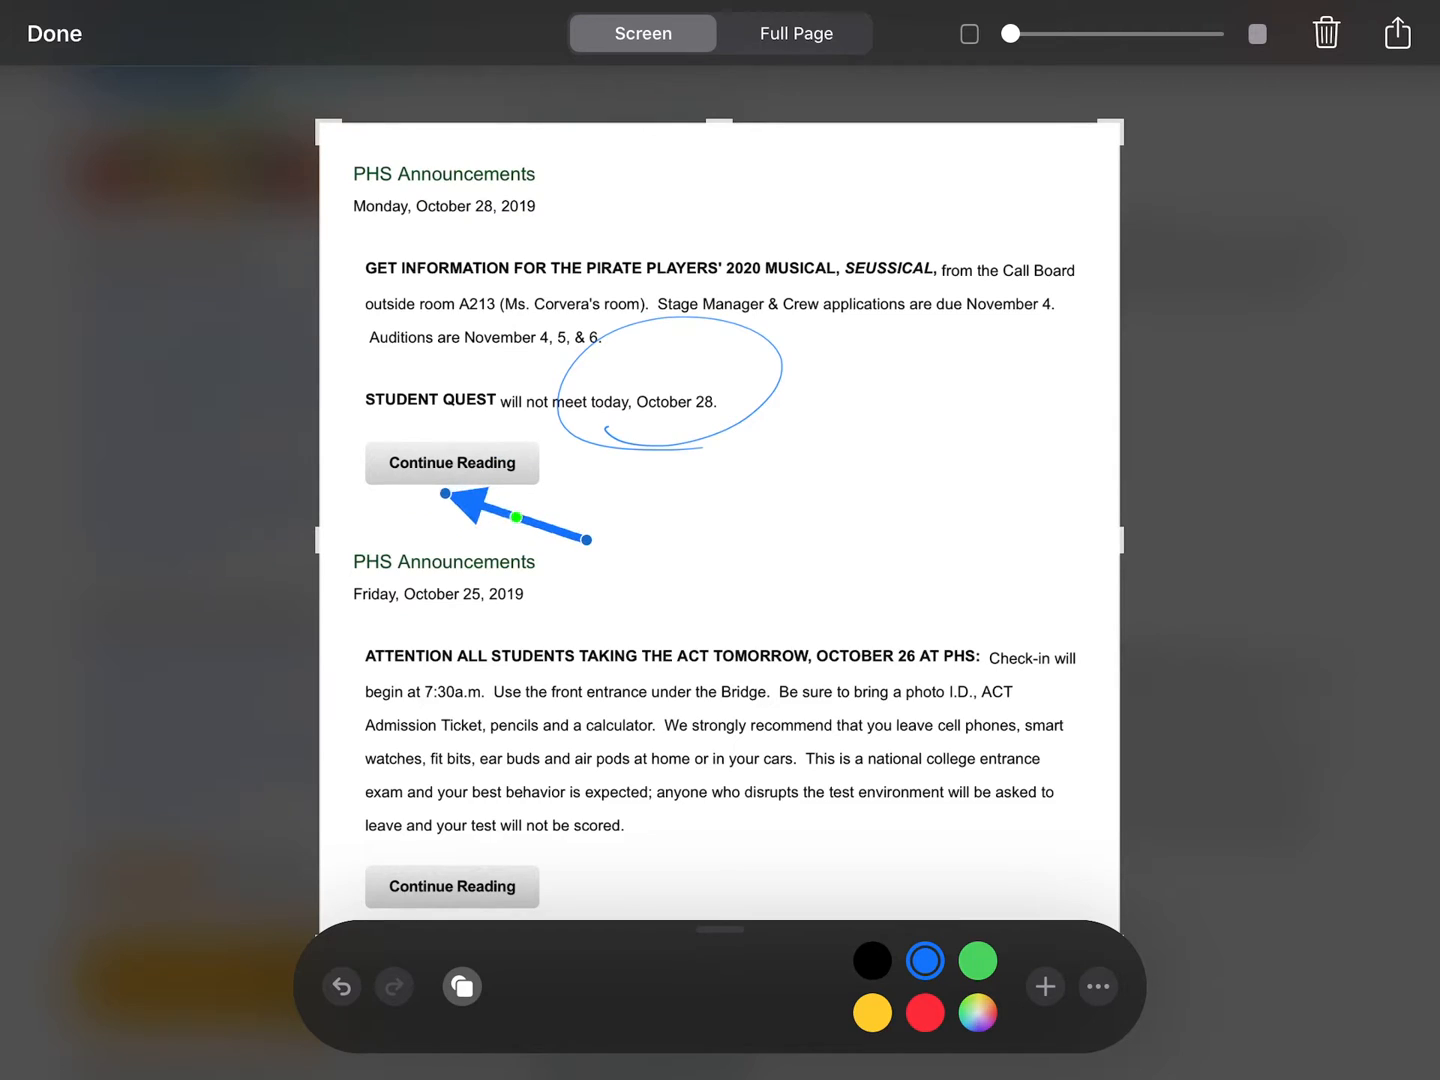
- Insert the saved signature from the + menu onto the ACT announcement
left_click(1044, 986)
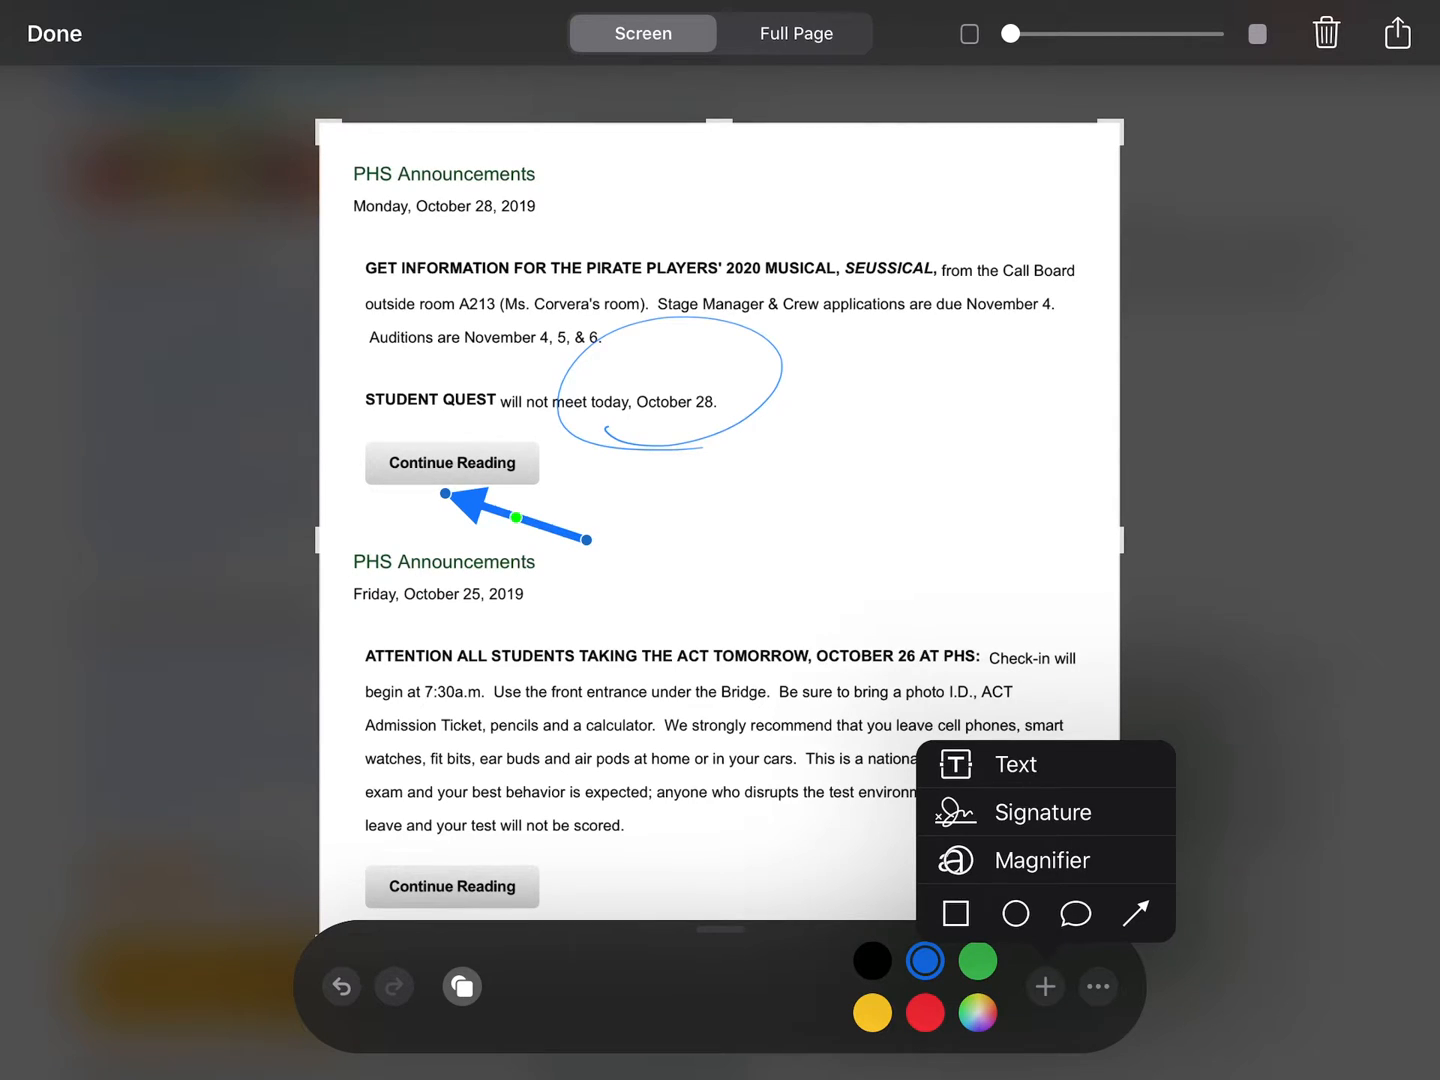
left_click(1042, 812)
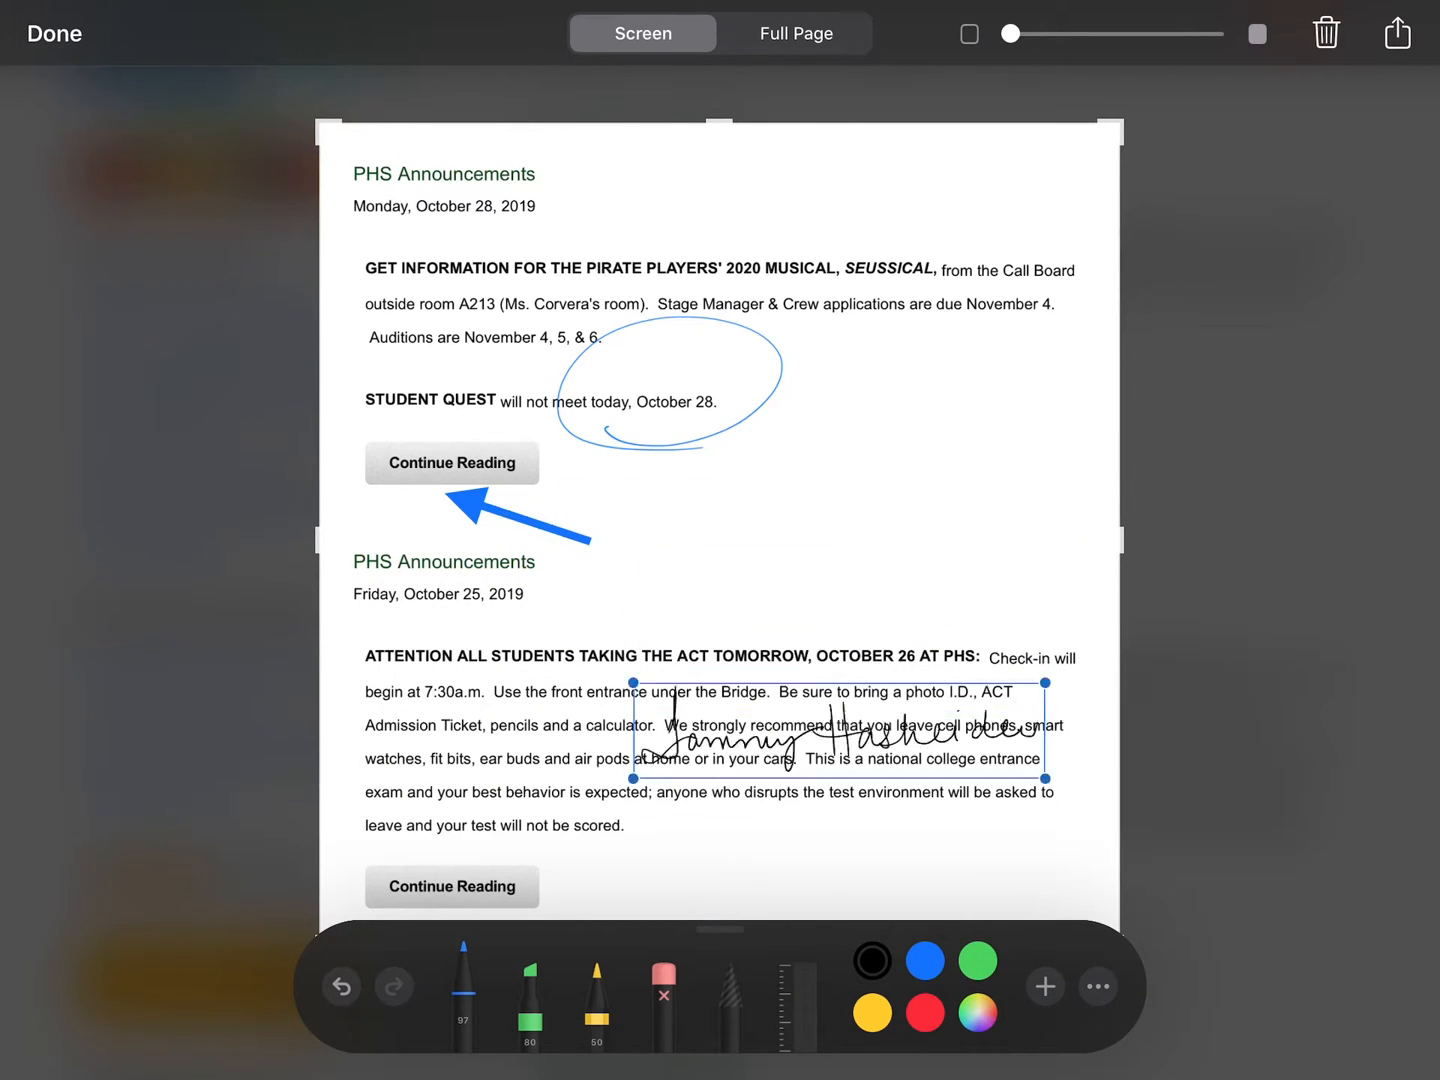
- Move the signature below the ACT paragraph's right side
left_click_drag(838, 730, 878, 830)
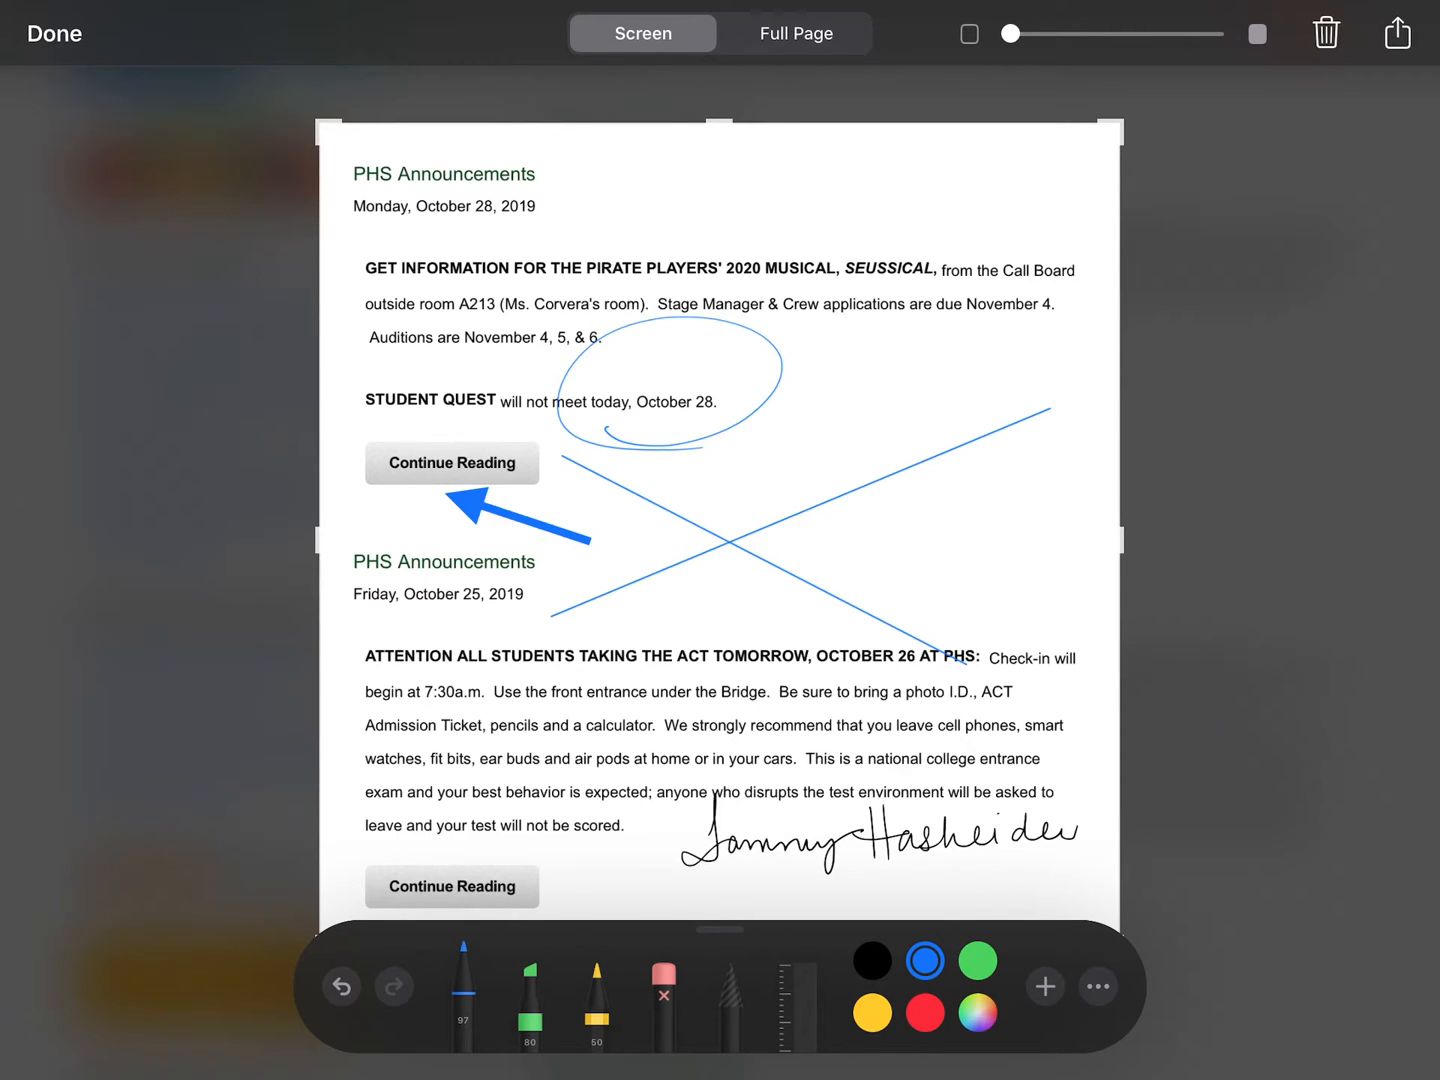
- Reveal the opacity slider and drag it right to fade the background screenshot
left_click(1396, 32)
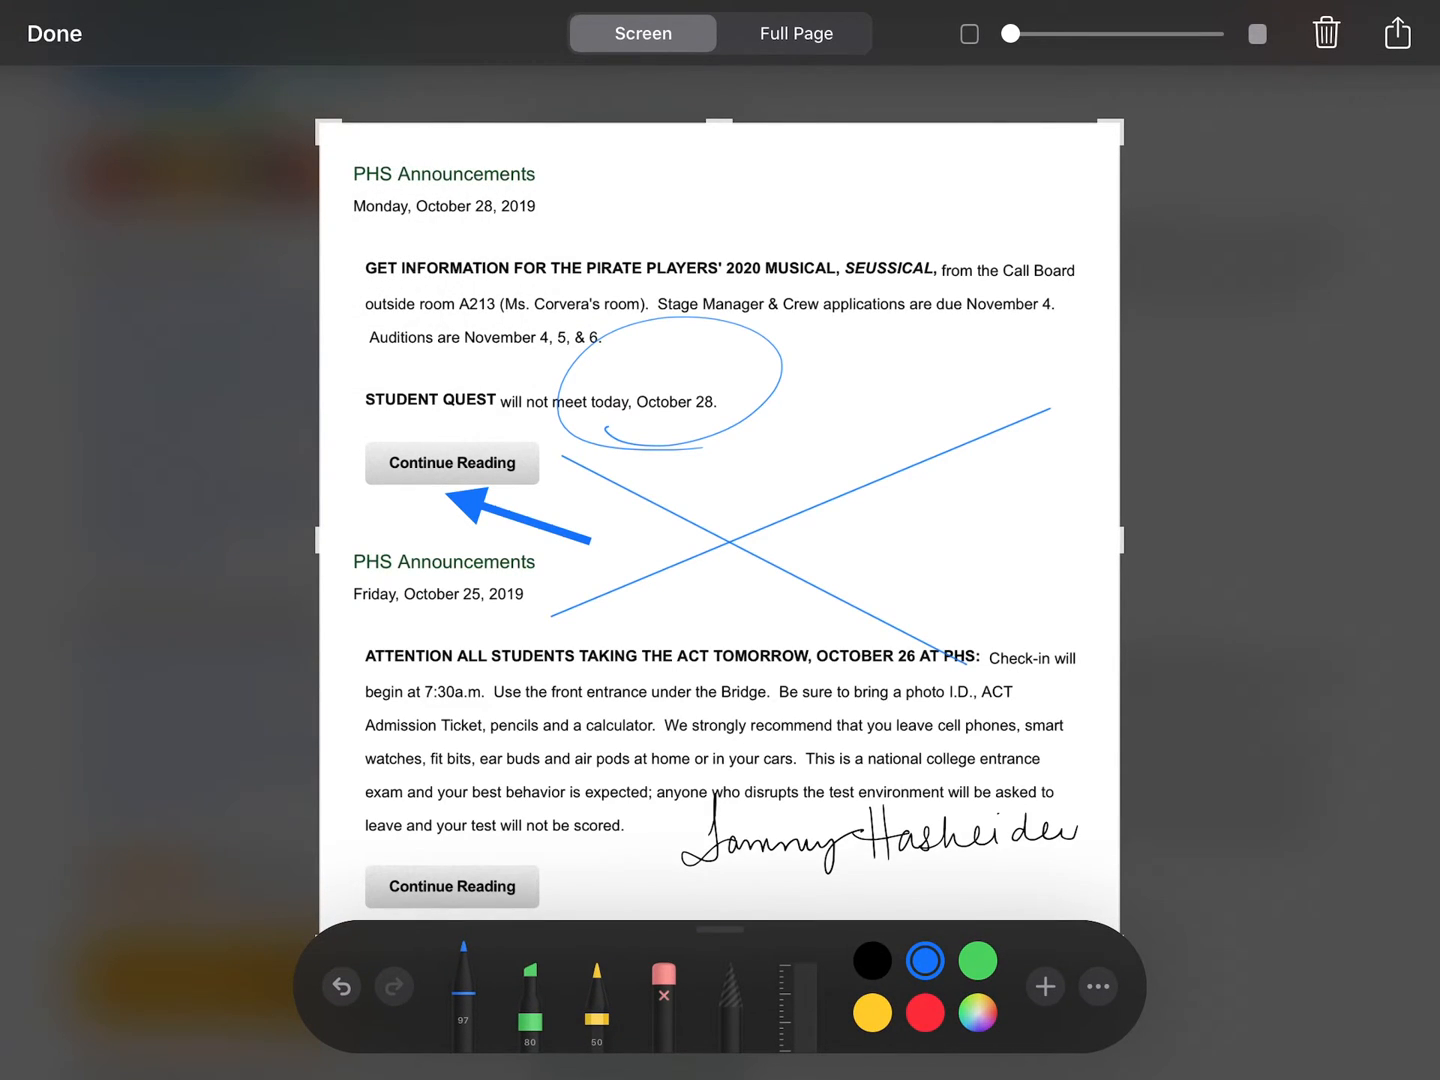
left_click(1396, 32)
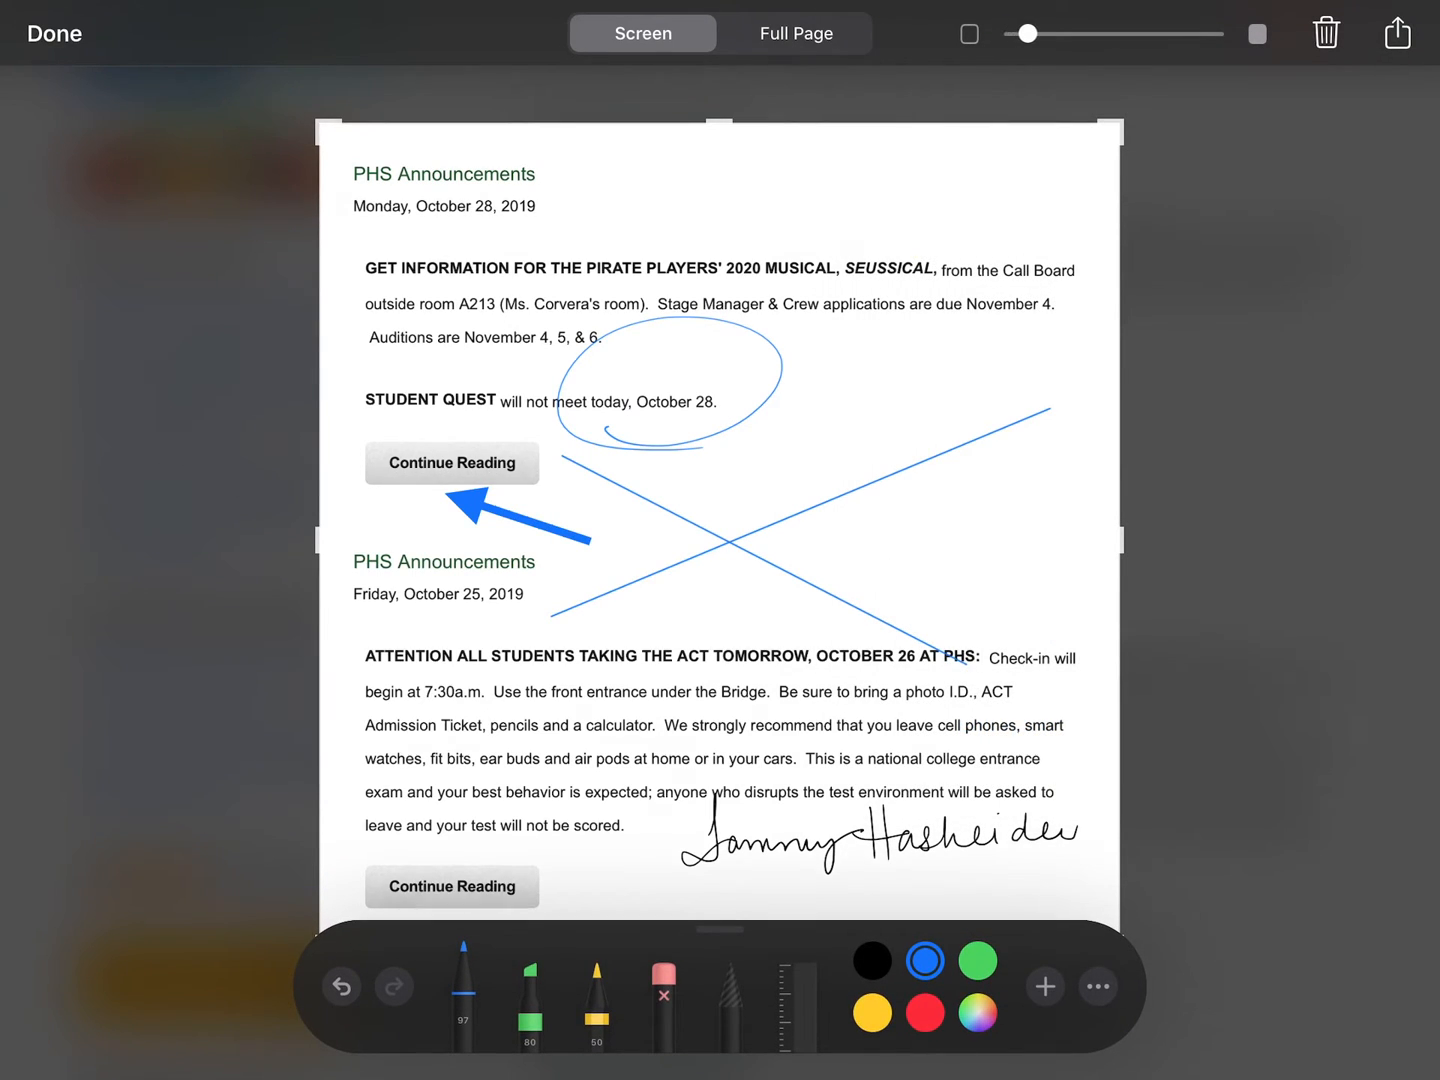
left_click_drag(1028, 32, 1212, 32)
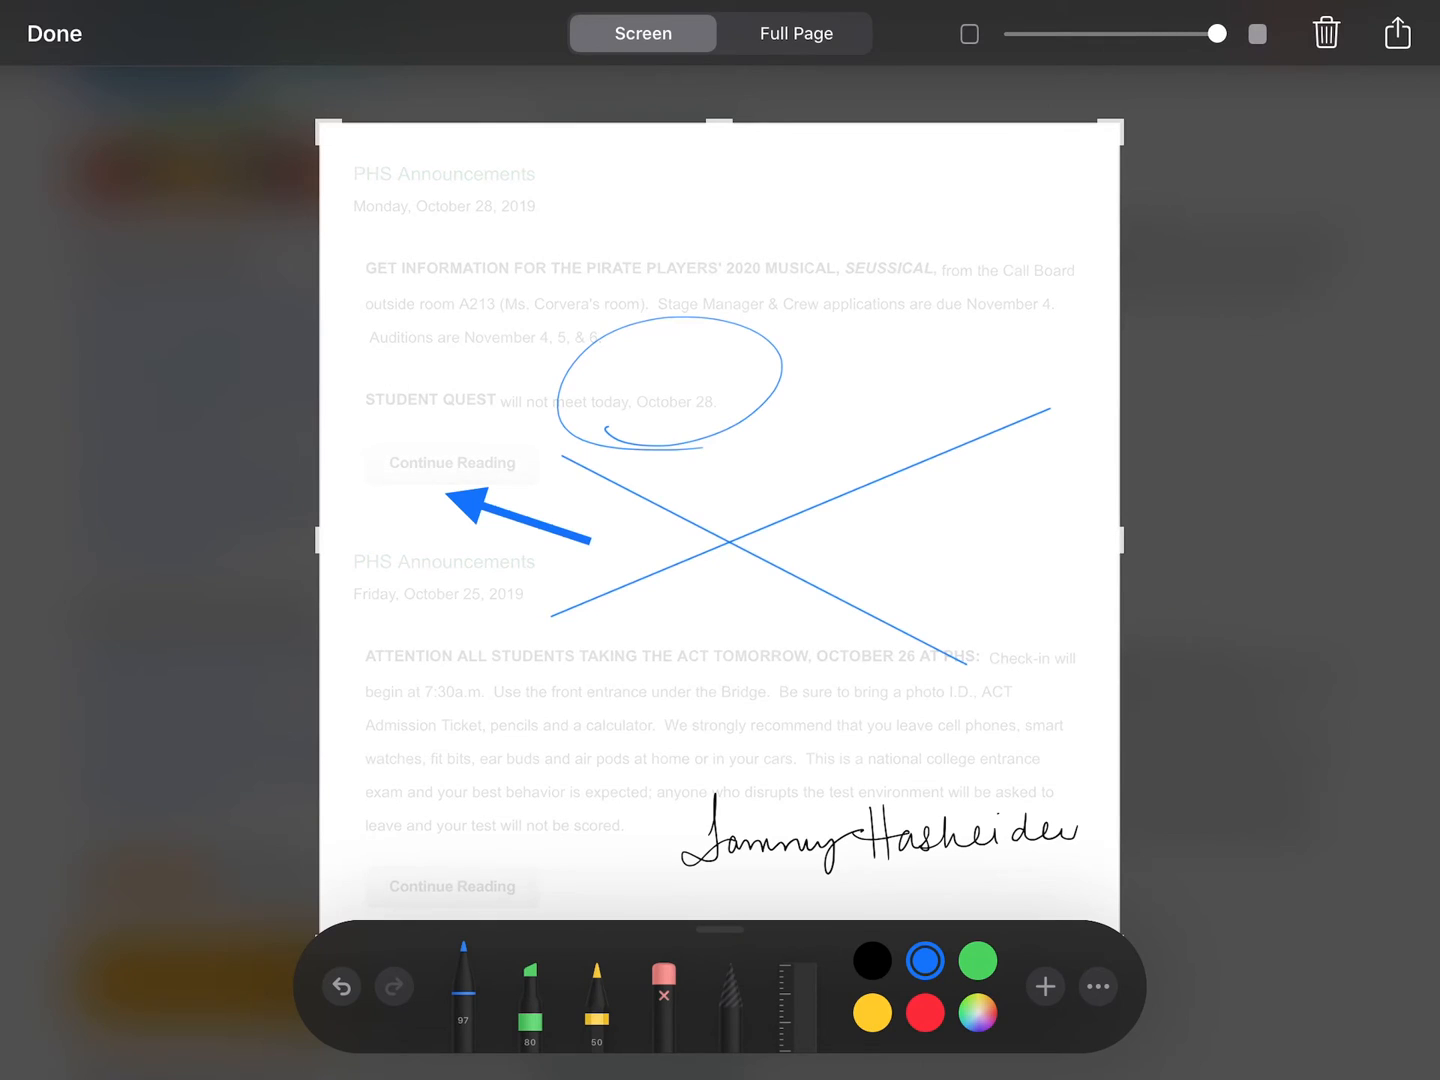